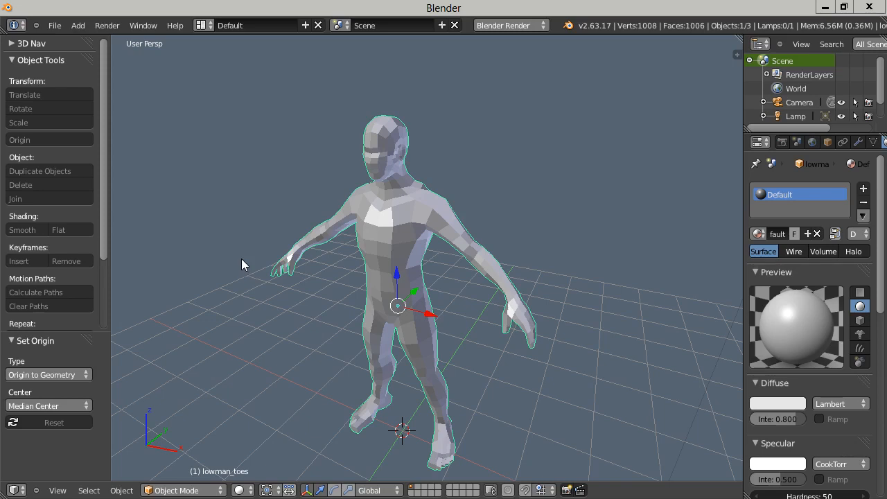
Step: Leave the Diffuse colour unchanged and enable Shadeless in the material's Shading panel
drag(242, 263, 253, 306)
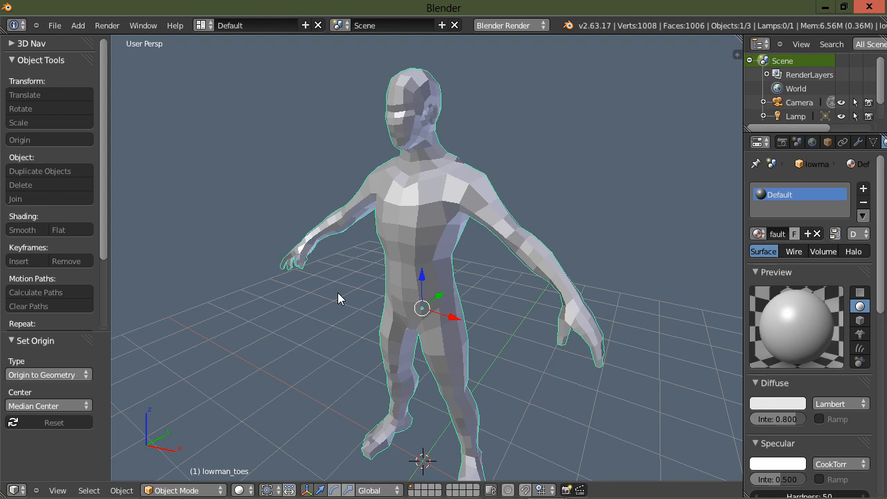
mouse_move(355, 302)
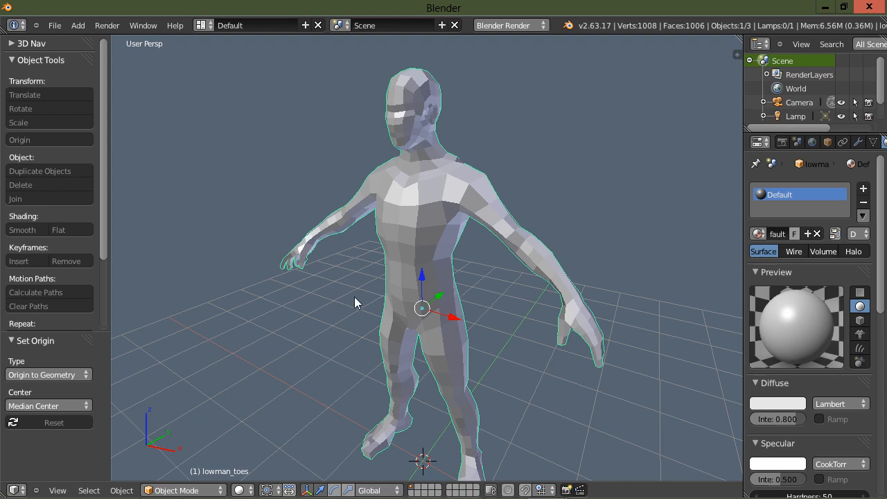
mouse_move(742, 177)
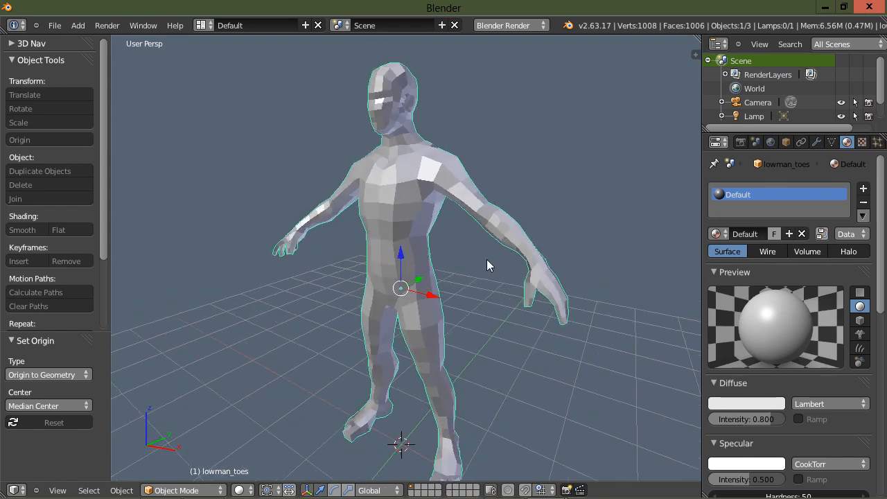
mouse_move(662, 222)
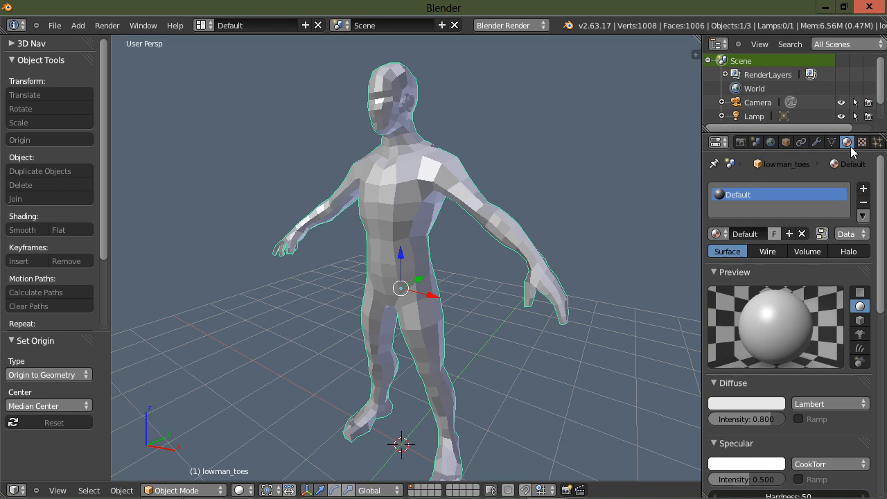
mouse_move(815, 164)
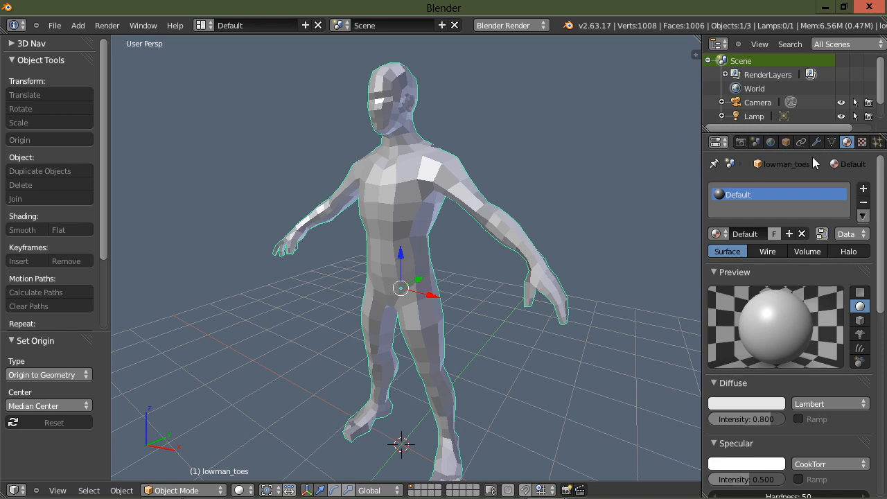
mouse_move(399, 214)
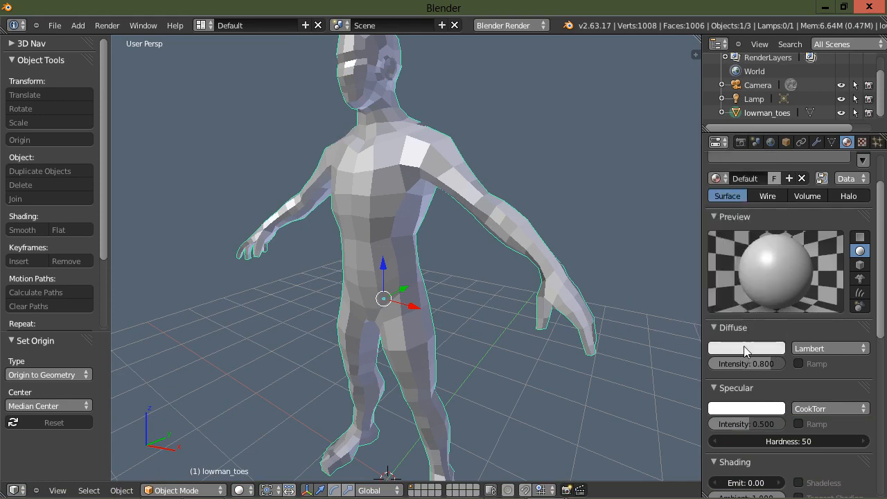
click(745, 346)
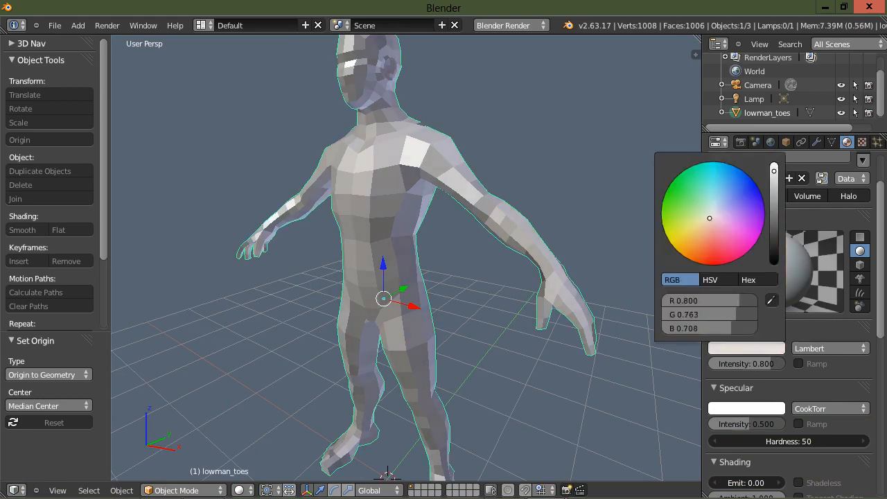
click(712, 210)
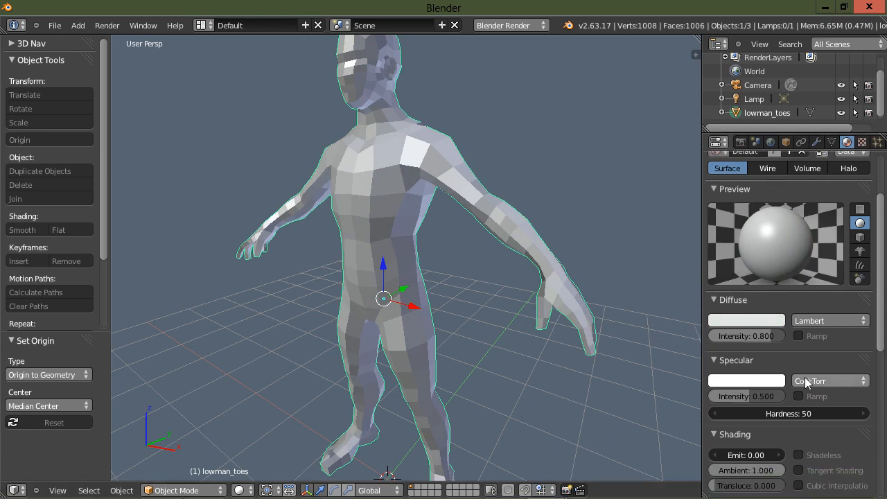
scroll(down, 3)
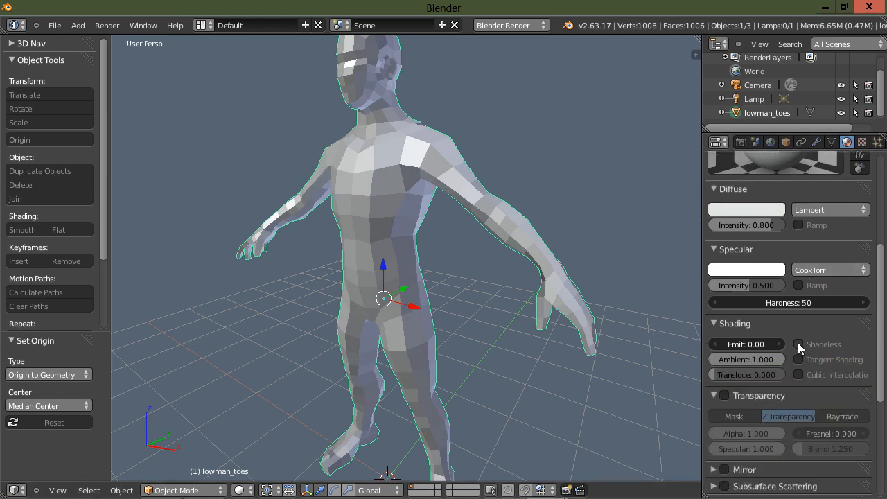
click(798, 343)
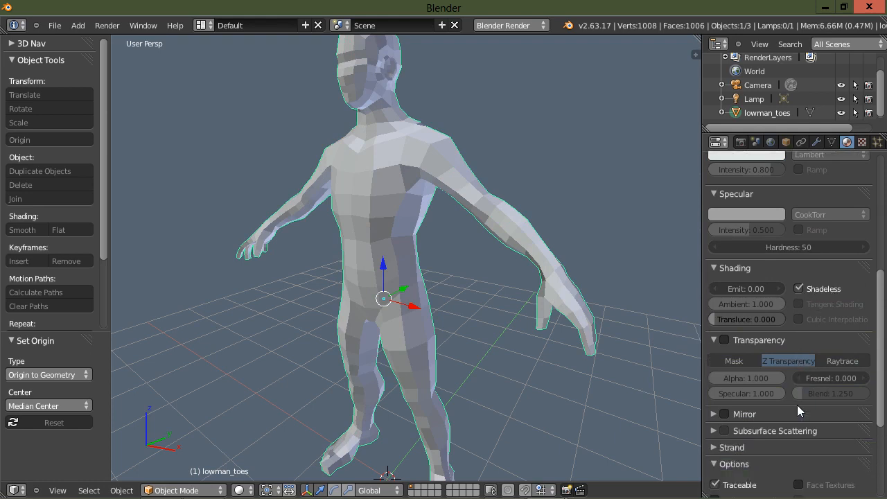
click(846, 141)
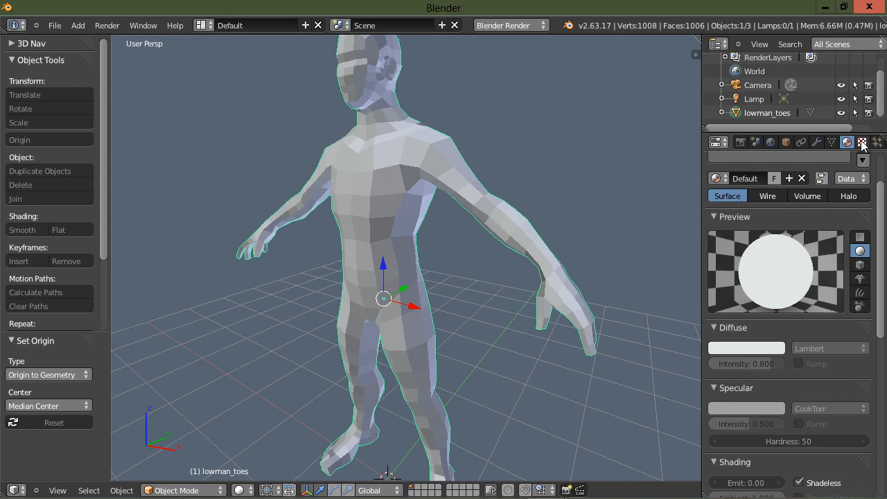
Step: Add a new texture of type Image or Movie and start browsing for its image file
click(861, 142)
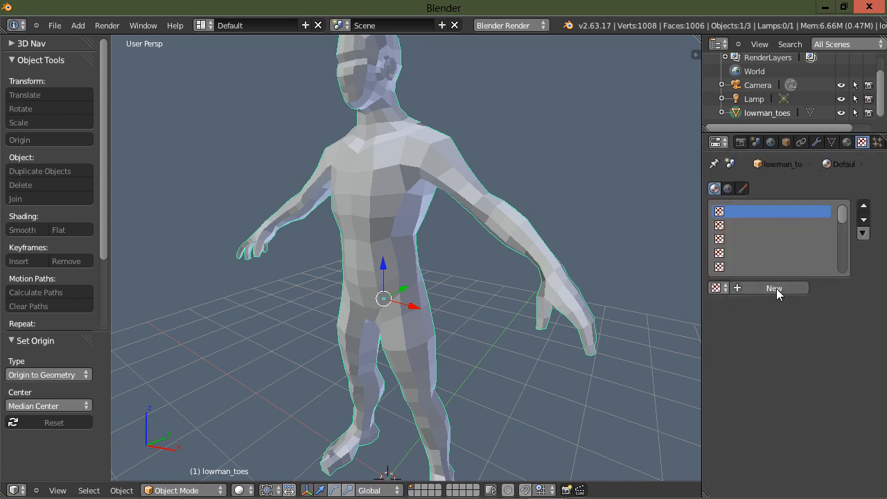
click(773, 287)
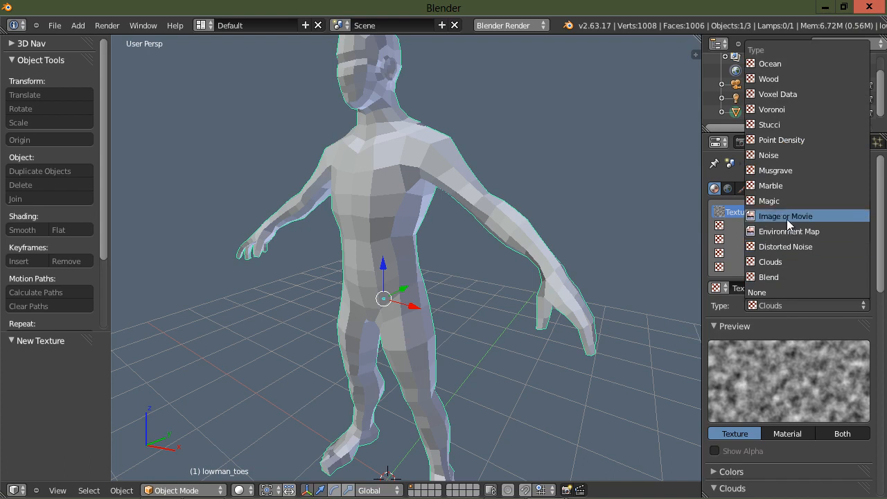
click(784, 217)
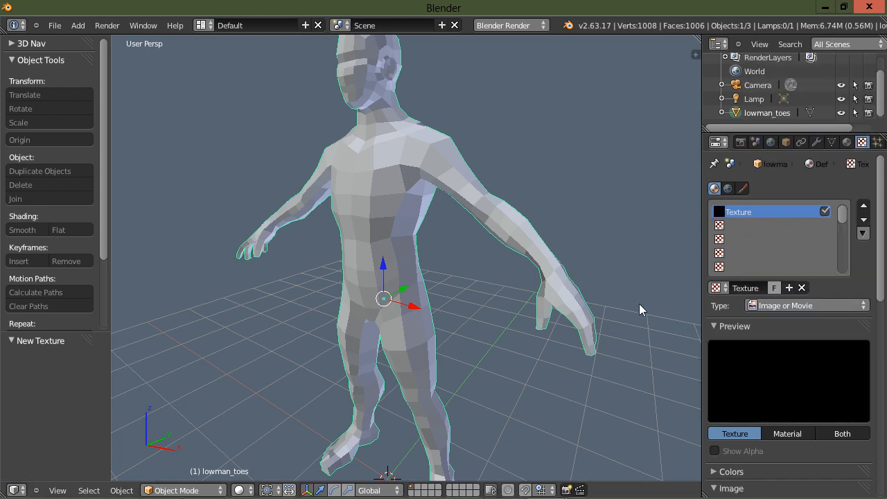
mouse_move(629, 305)
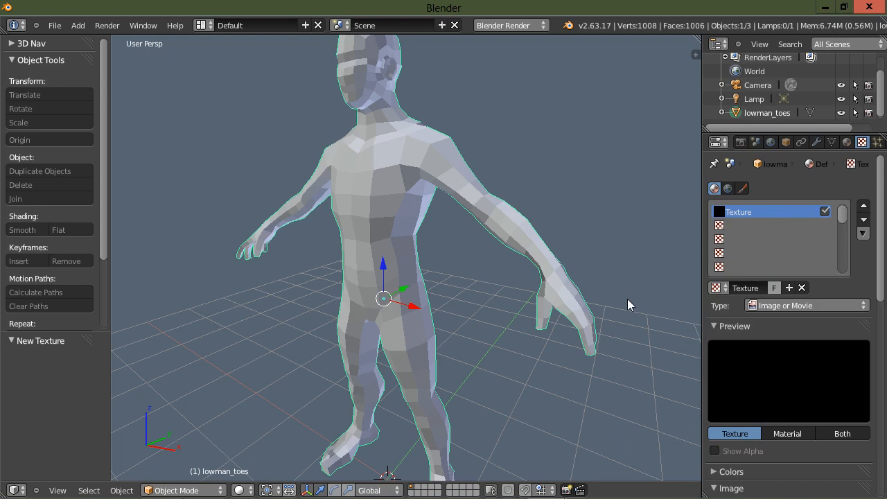
mouse_move(643, 338)
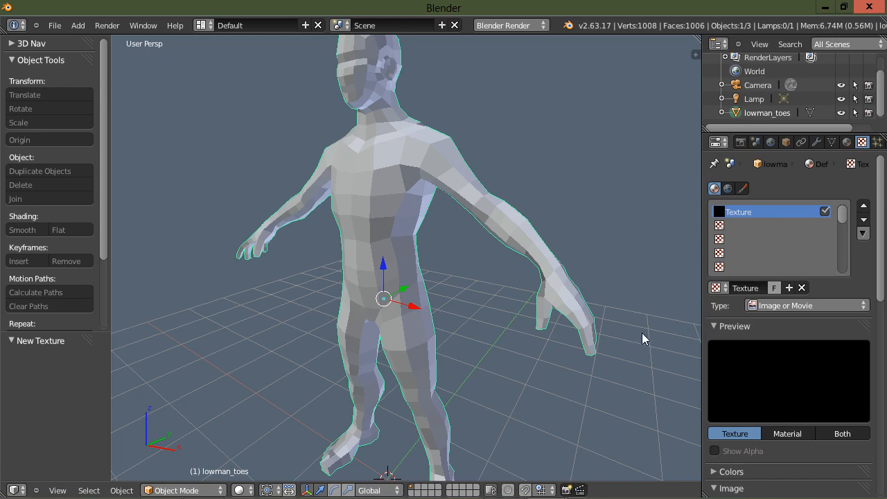
mouse_move(640, 341)
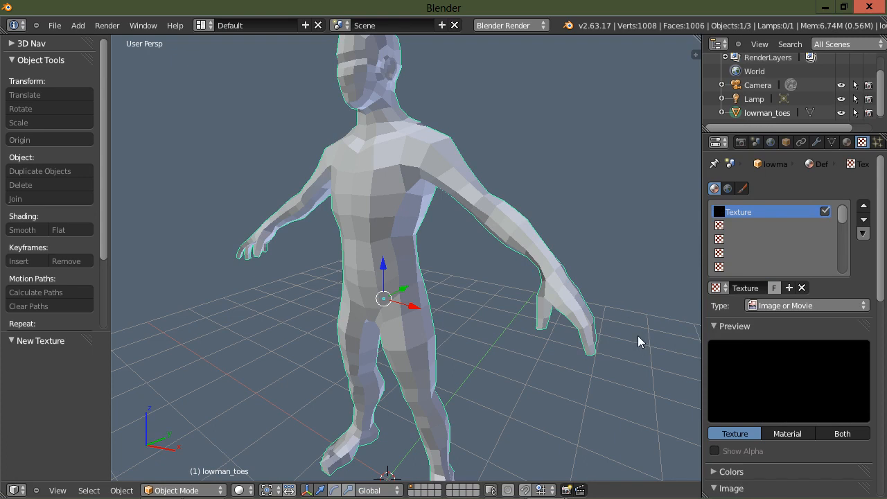
mouse_move(651, 324)
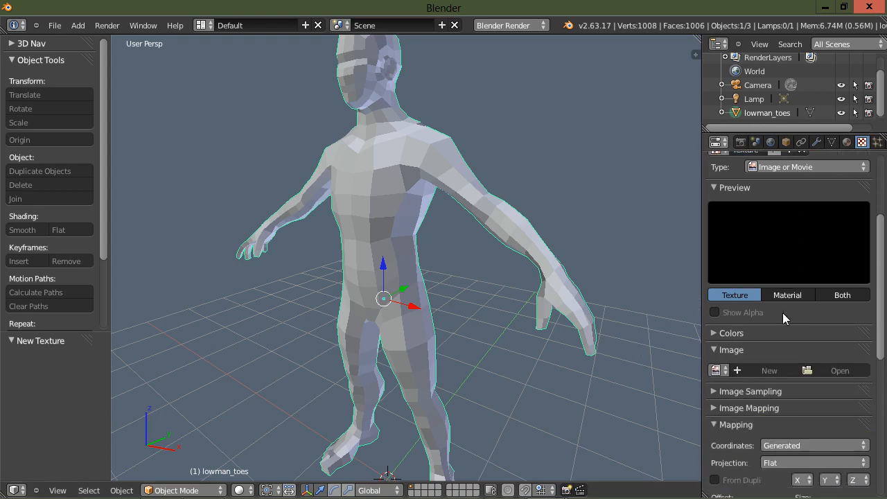
scroll(down, 3)
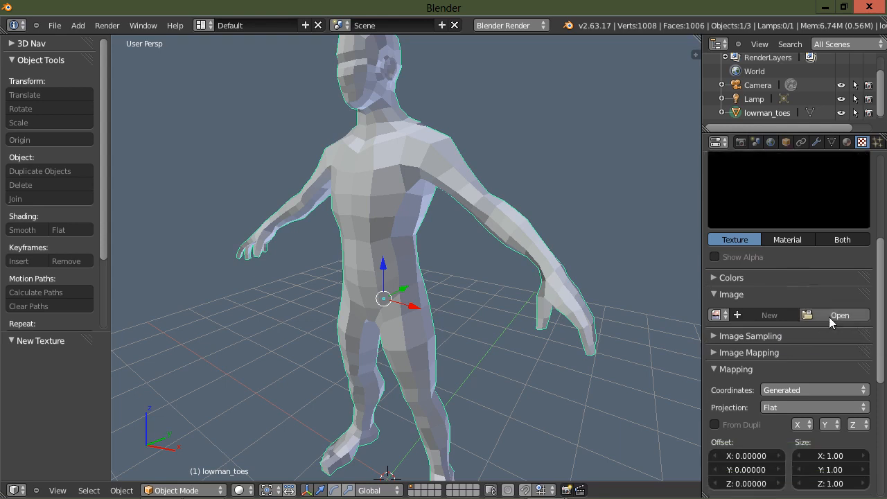
click(840, 315)
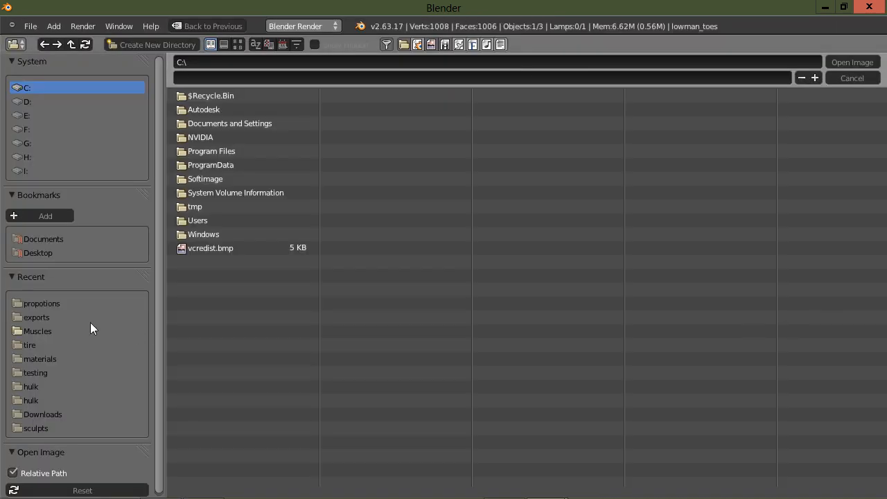
mouse_move(39, 357)
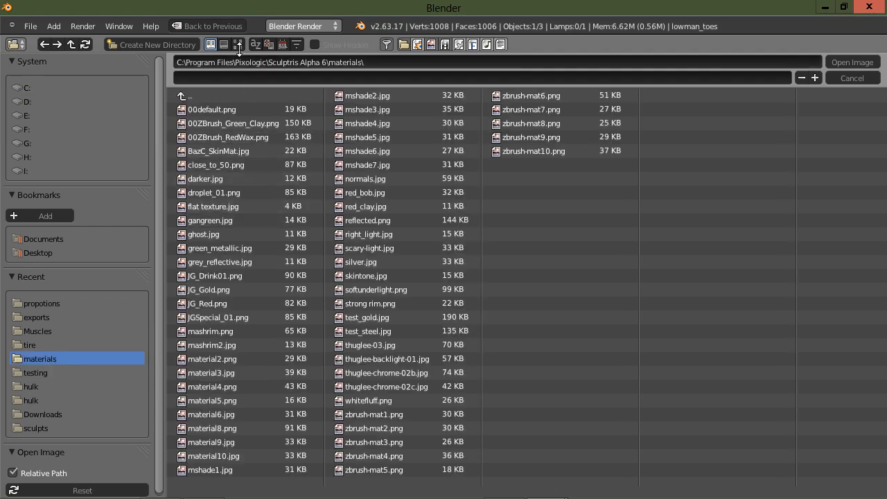
Step: Pick 00ZBrush_RedWax.png from the Sculptris materials folder as the texture image
click(238, 43)
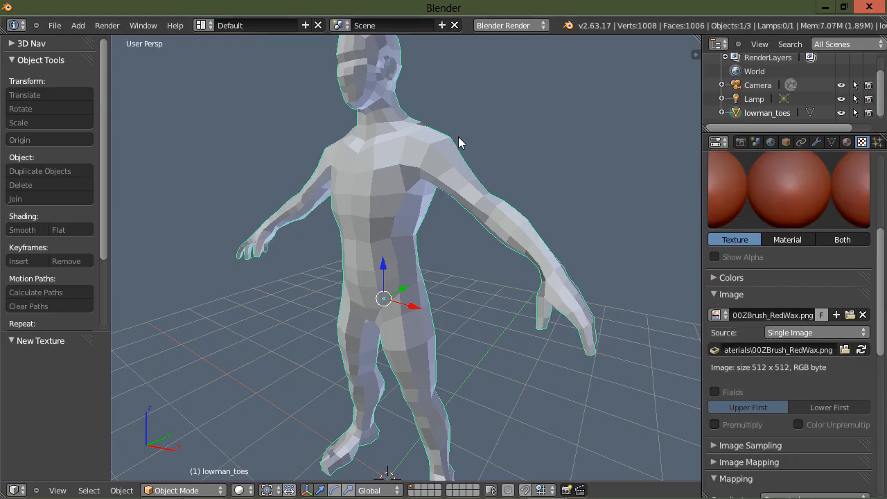
mouse_move(797, 294)
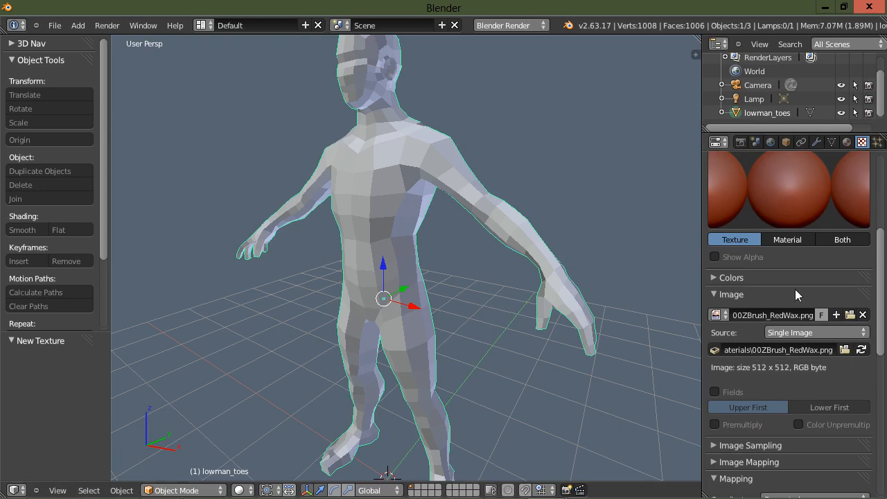
Step: Change the texture's Mapping coordinates from Generated to Normal
scroll(down, 3)
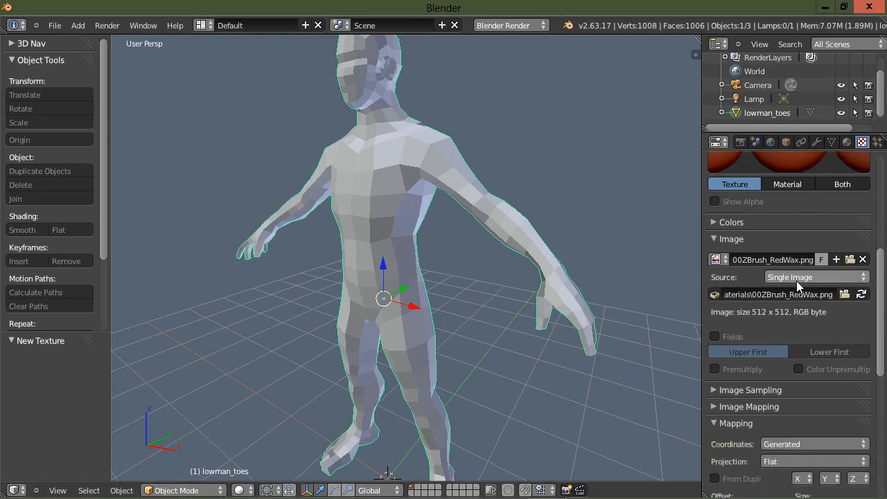
scroll(down, 3)
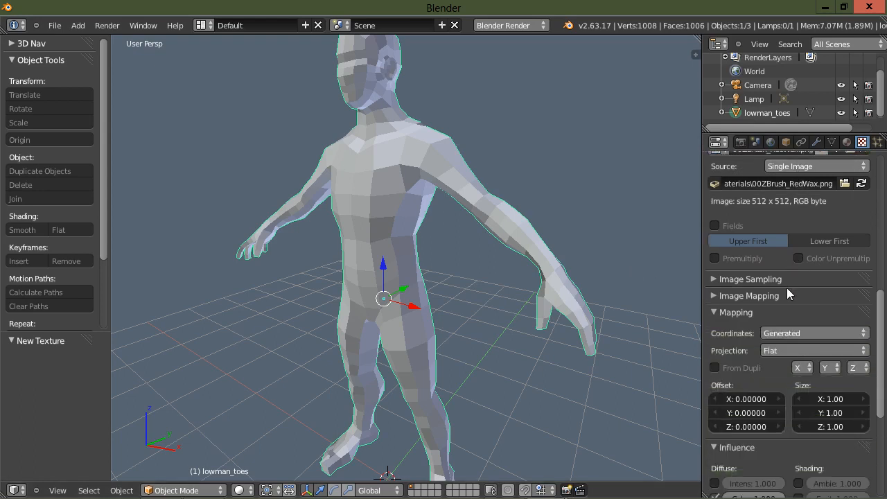
mouse_move(720, 325)
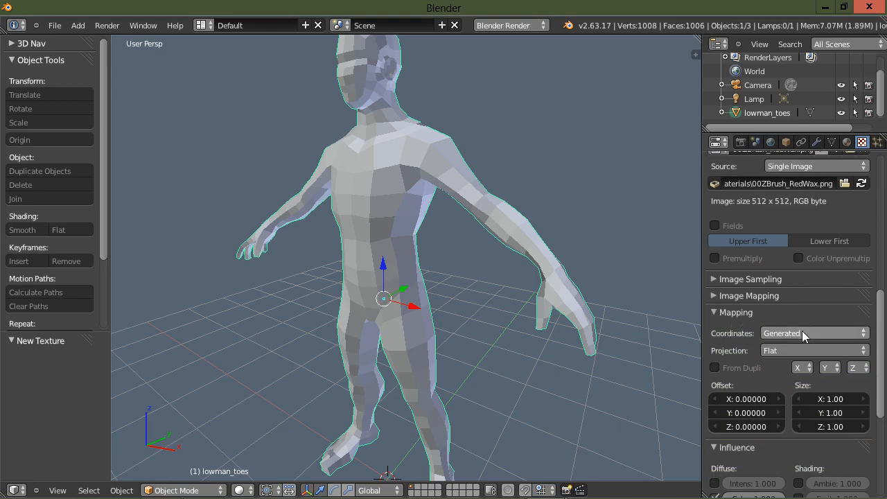
click(814, 333)
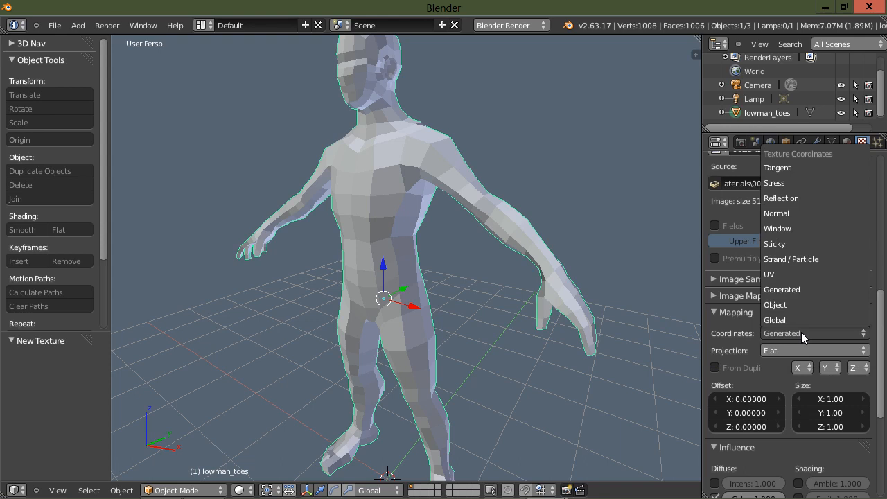
mouse_move(801, 214)
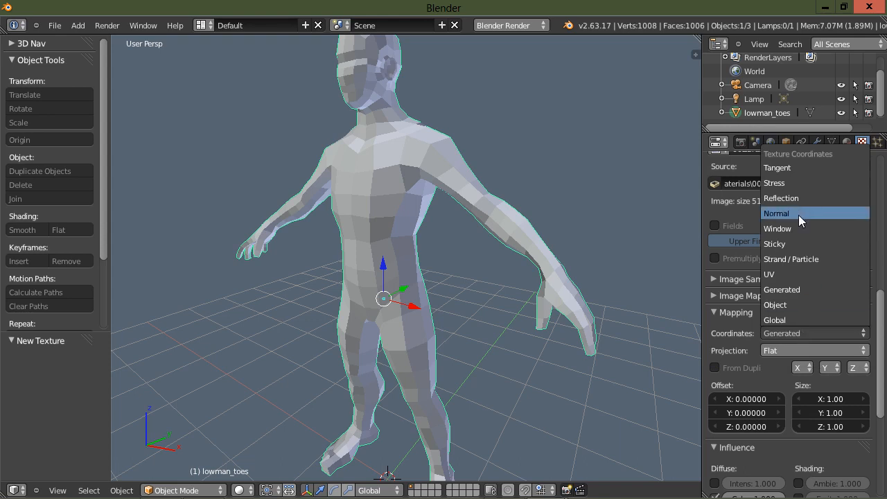
click(776, 214)
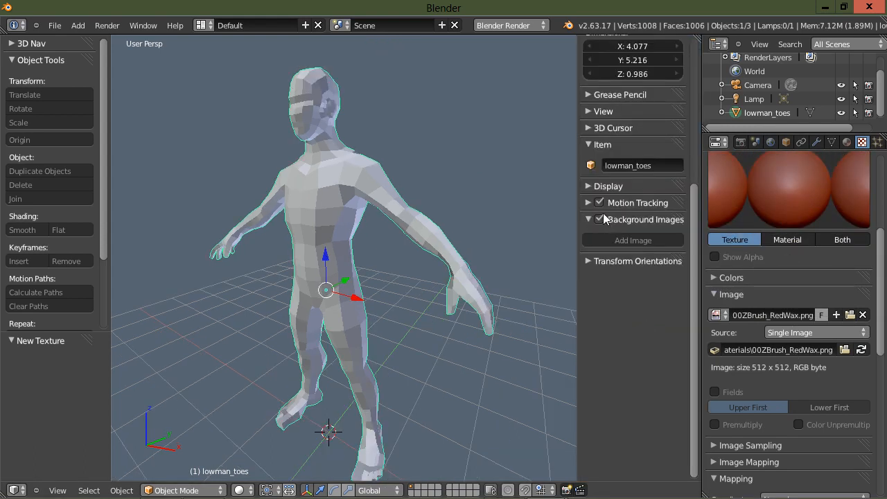
Step: Adjust Display shading in the sidebar and set viewport shading to Texture, showing the red wax
click(606, 186)
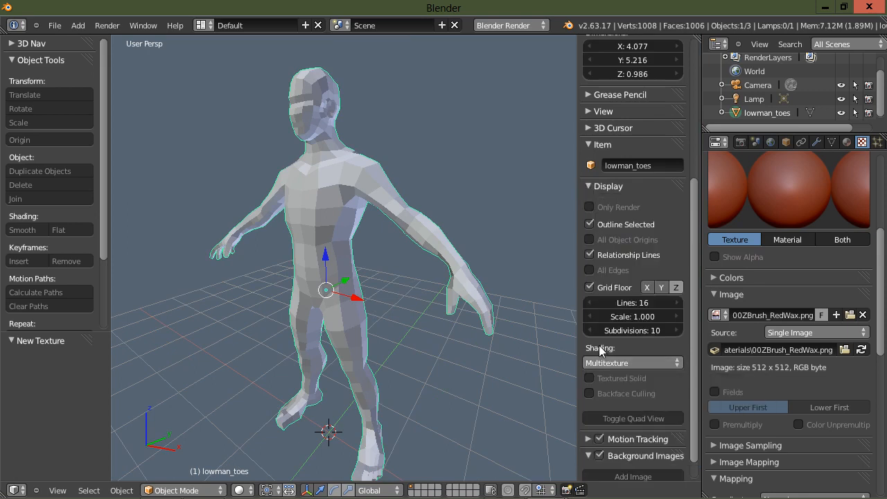
click(632, 363)
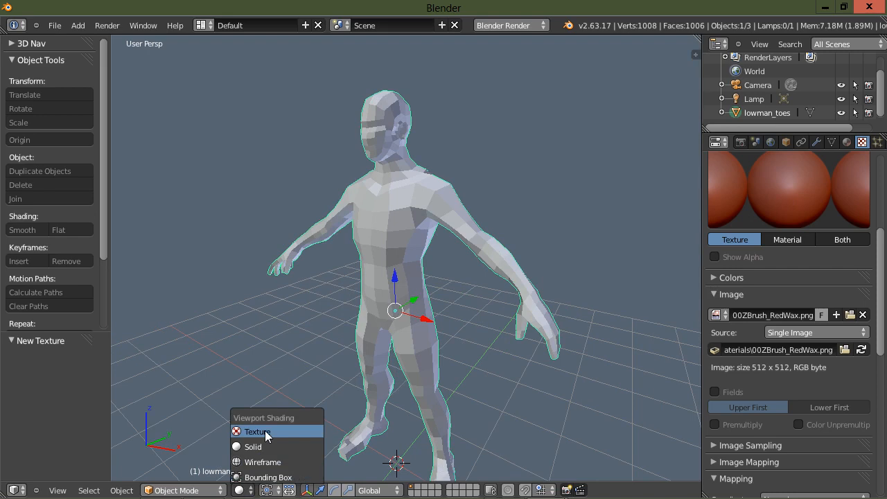
click(257, 430)
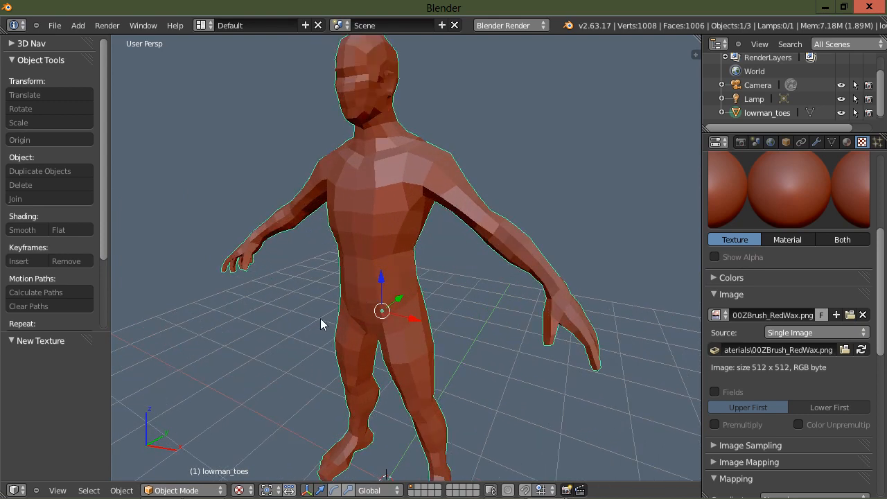
Step: Apply Shade Smooth to the mesh and enter Sculpt Mode, inspecting the figure from the side and front
drag(346, 312, 333, 325)
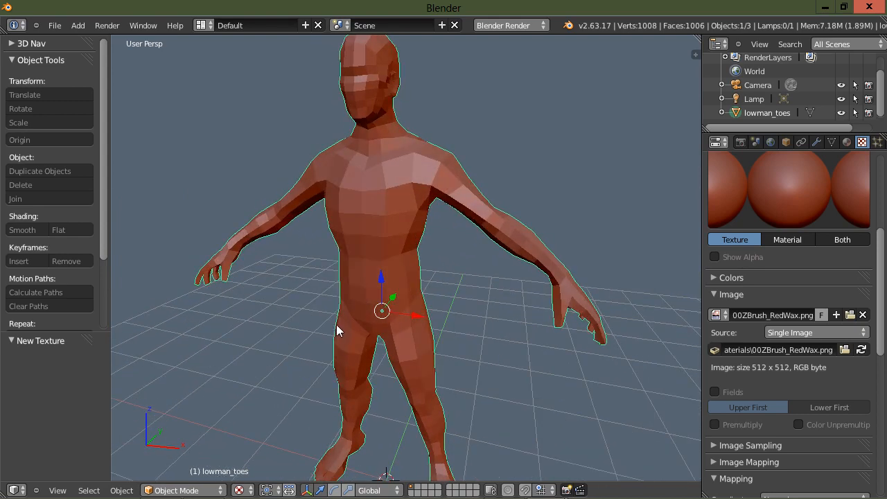
click(177, 491)
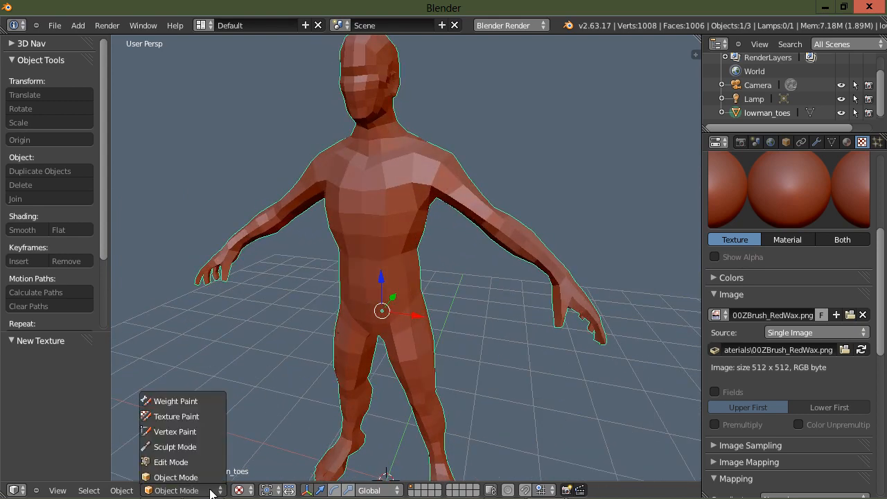
click(174, 446)
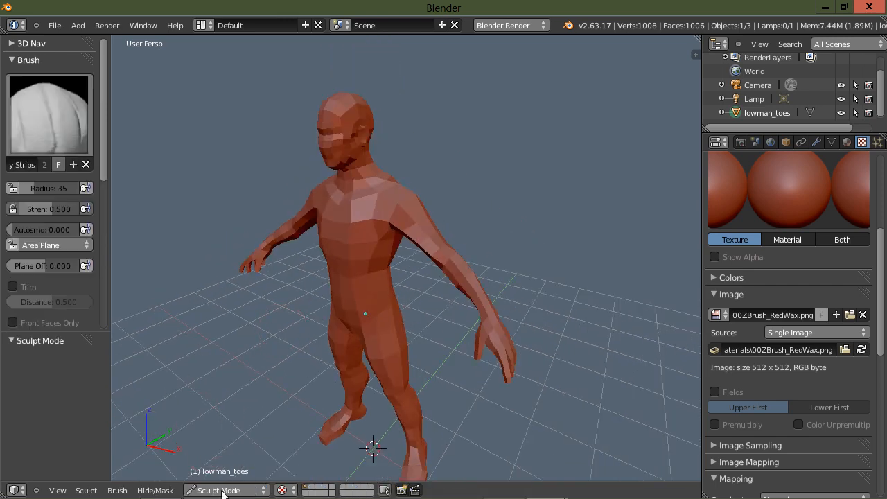
click(219, 490)
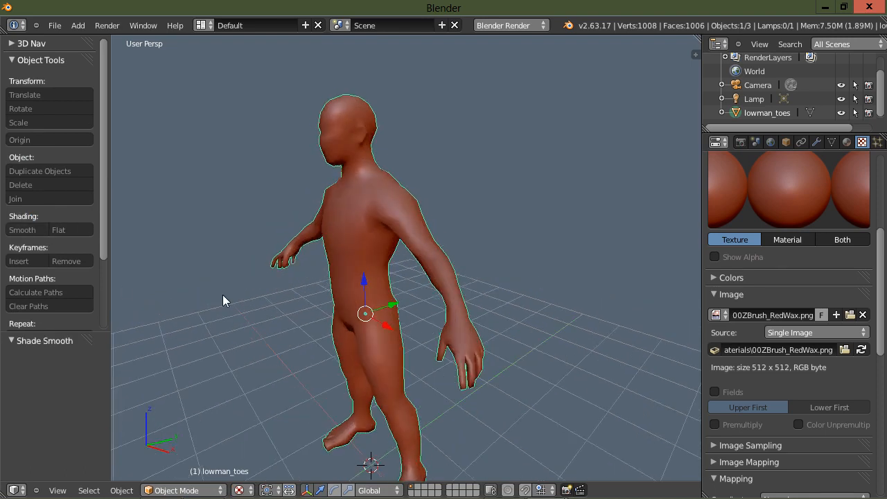
click(177, 491)
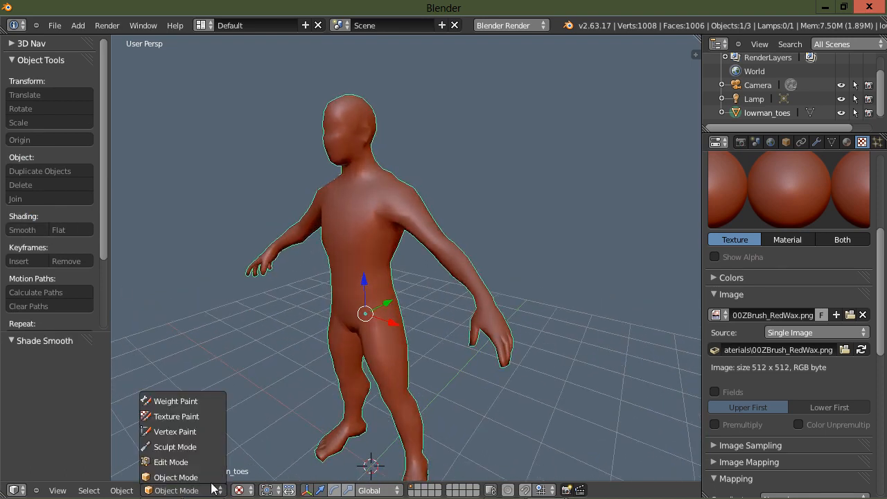
click(175, 446)
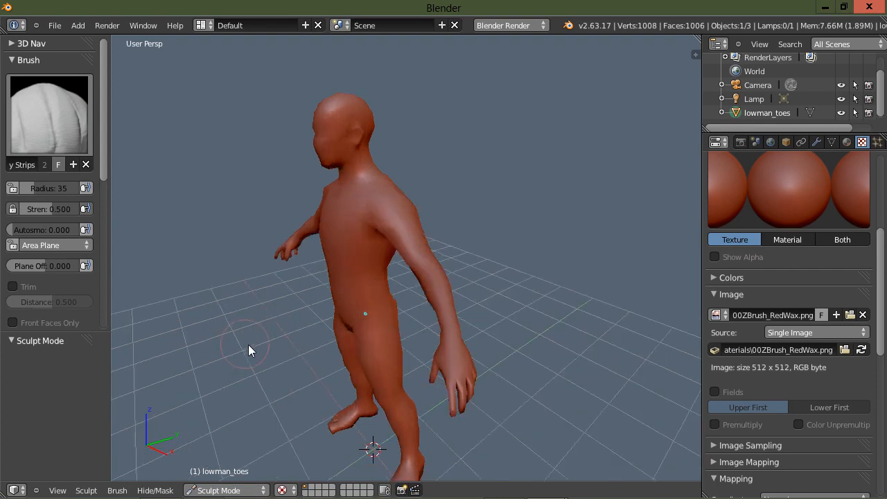
drag(249, 349, 380, 216)
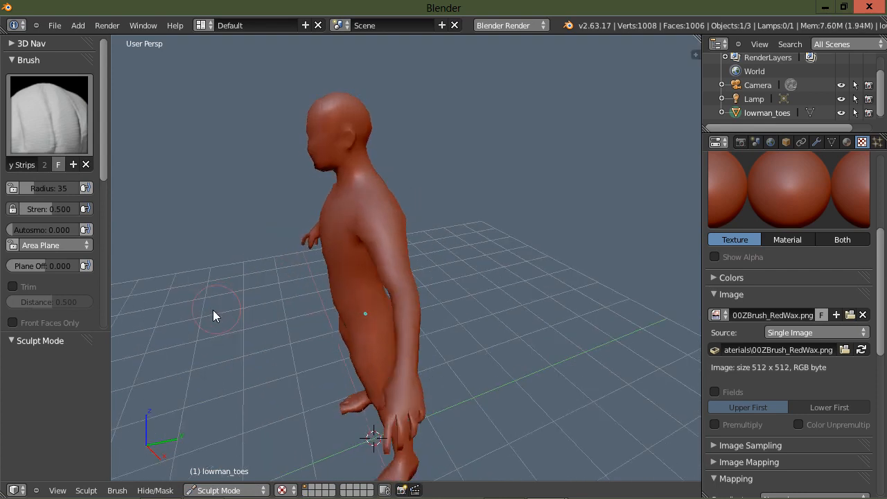
drag(215, 316, 243, 307)
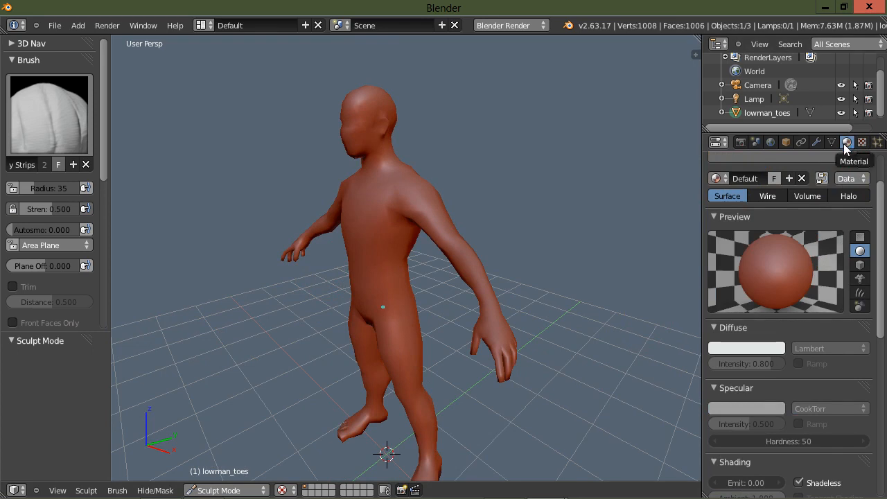
Step: Unlink the material from the mesh and return to Object Mode with the sidebar shown
click(801, 177)
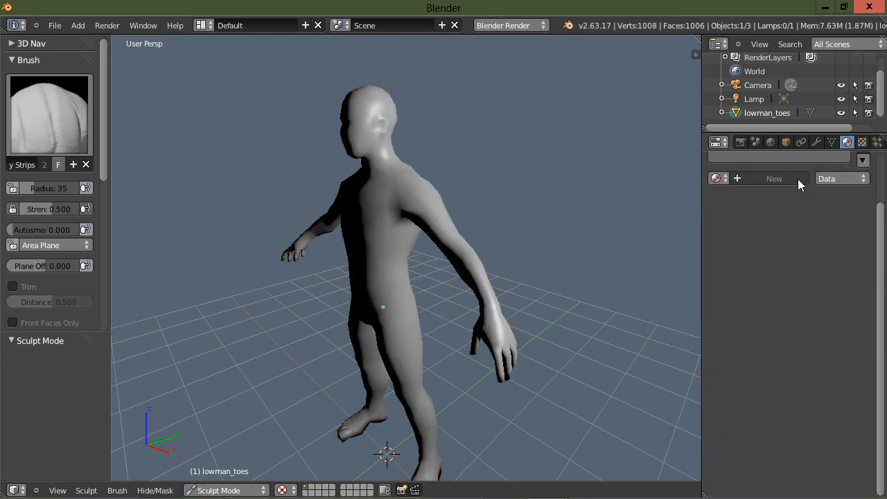
mouse_move(283, 381)
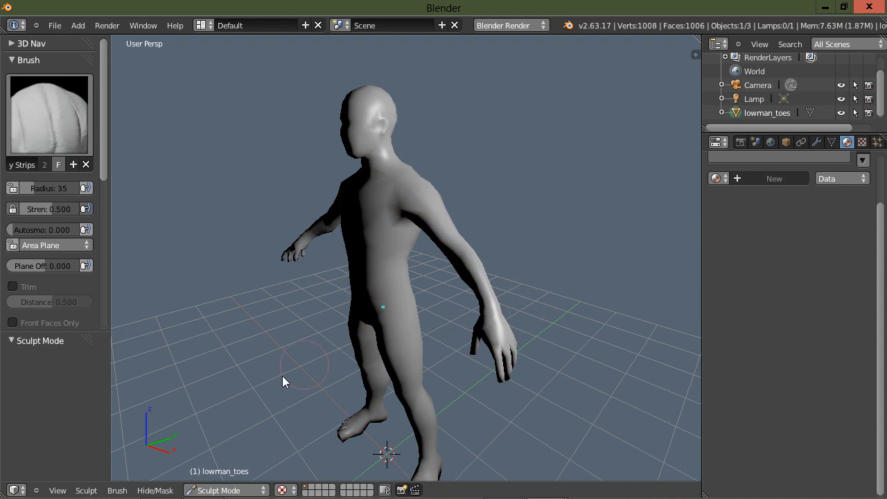
click(219, 490)
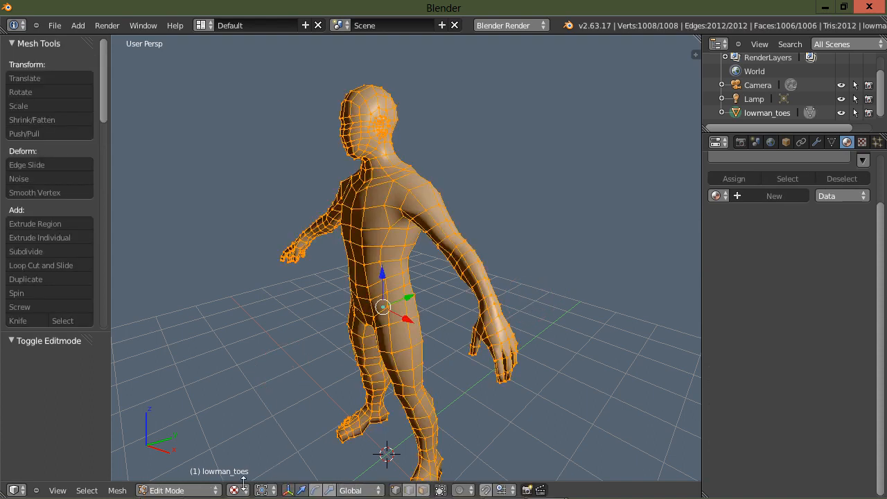
click(165, 491)
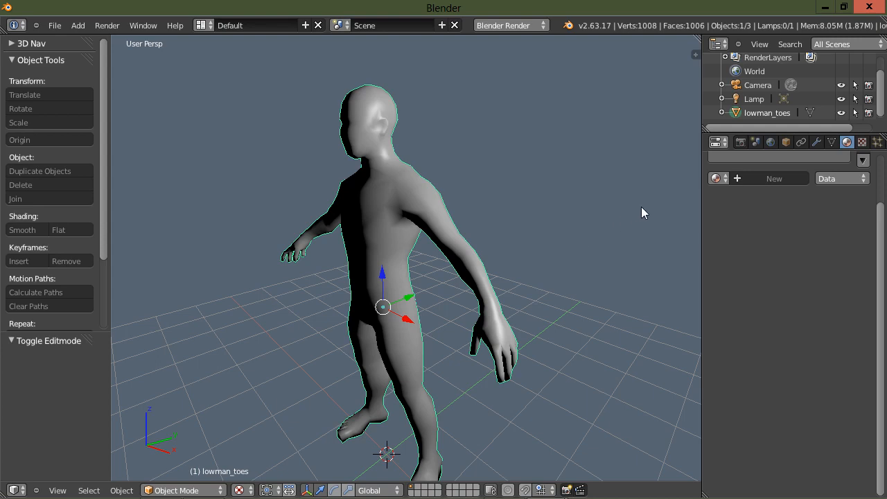
key(n)
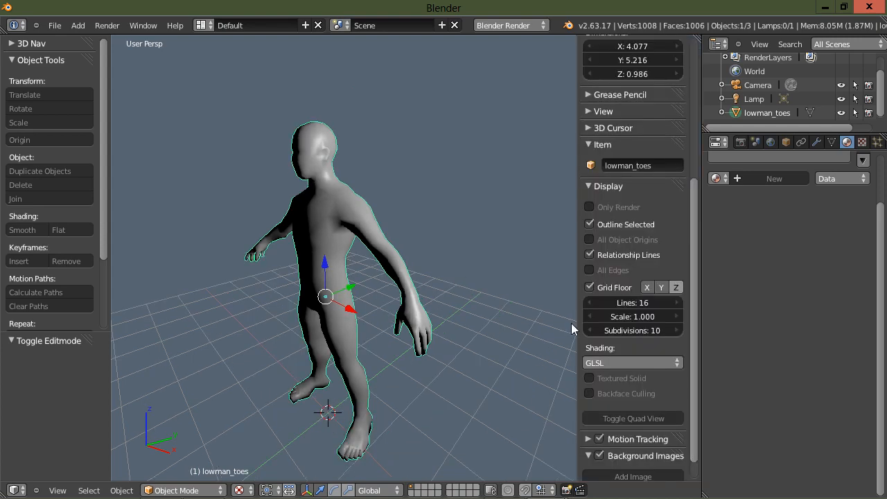
Step: Set the viewport material display to Multitexture, then to GLSL
click(631, 363)
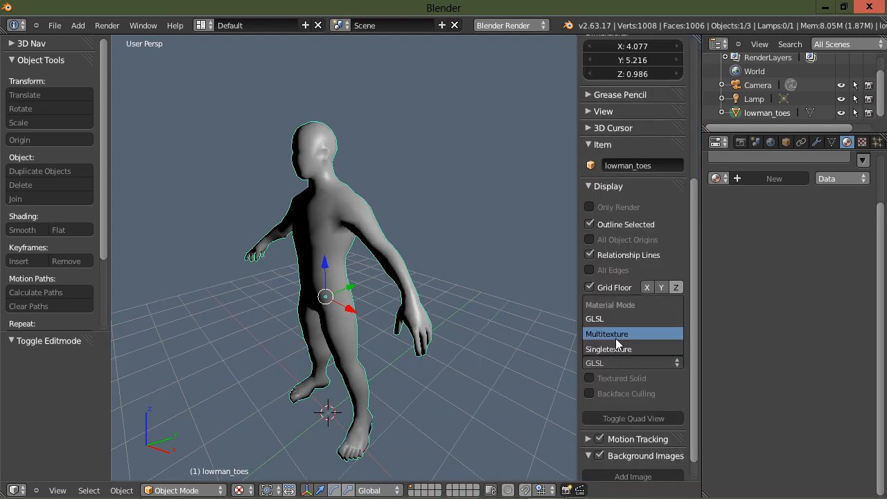
click(607, 334)
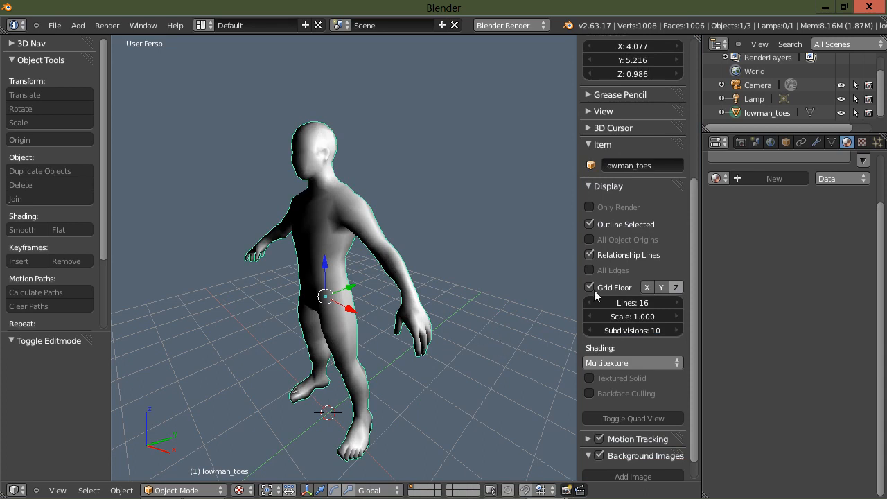
mouse_move(485, 360)
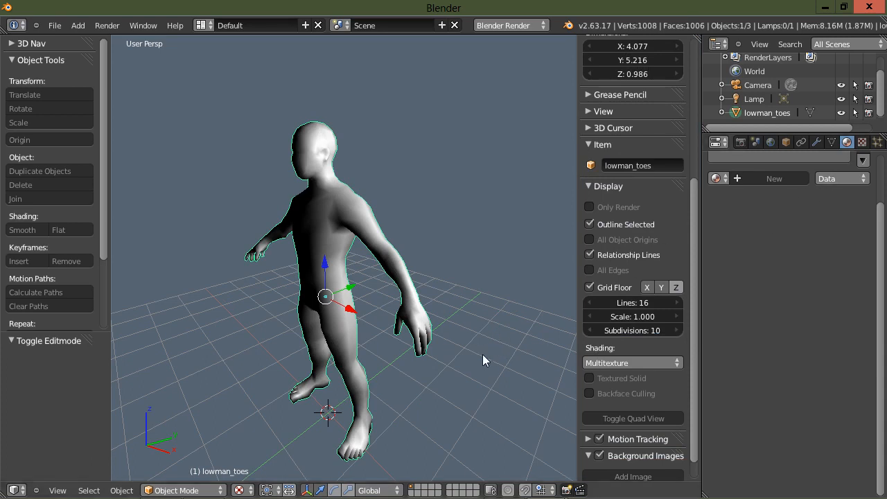
mouse_move(507, 344)
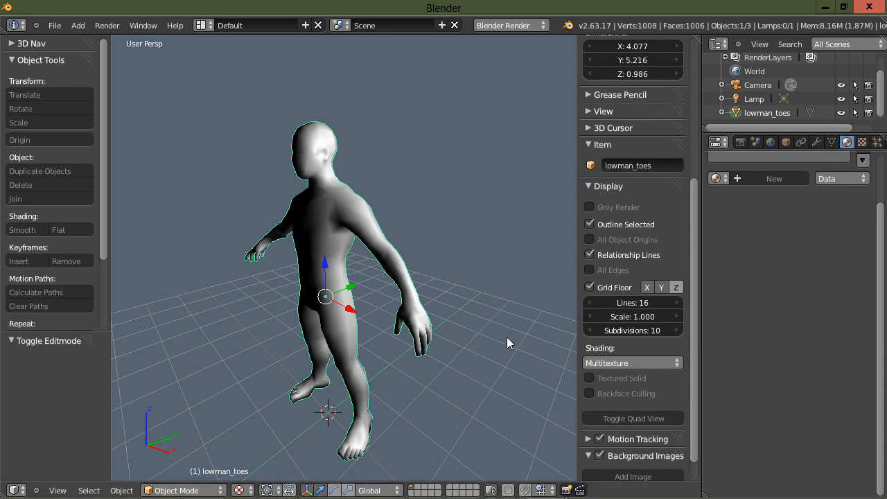
click(632, 363)
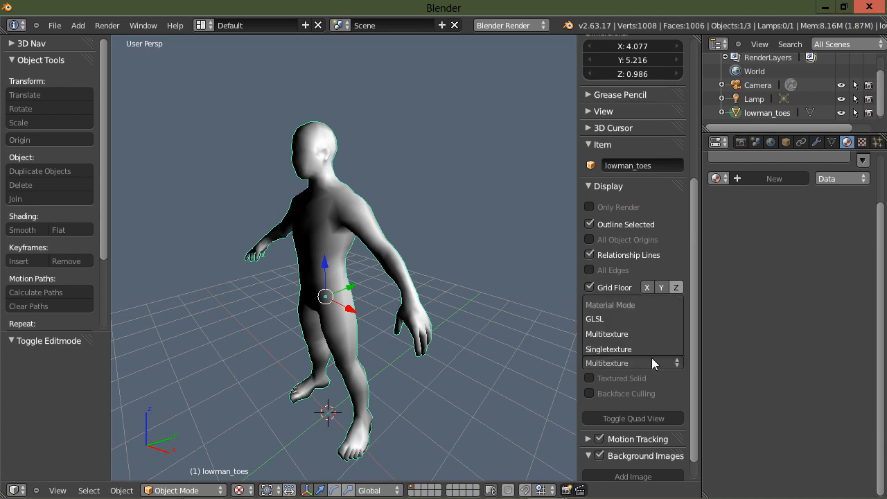
click(595, 318)
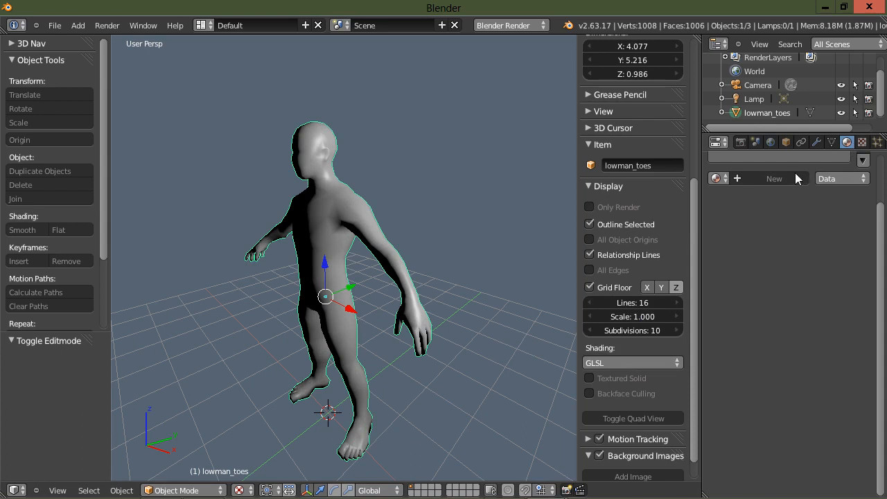
Step: Create a new material with Shadeless enabled so the figure appears flat white
click(773, 177)
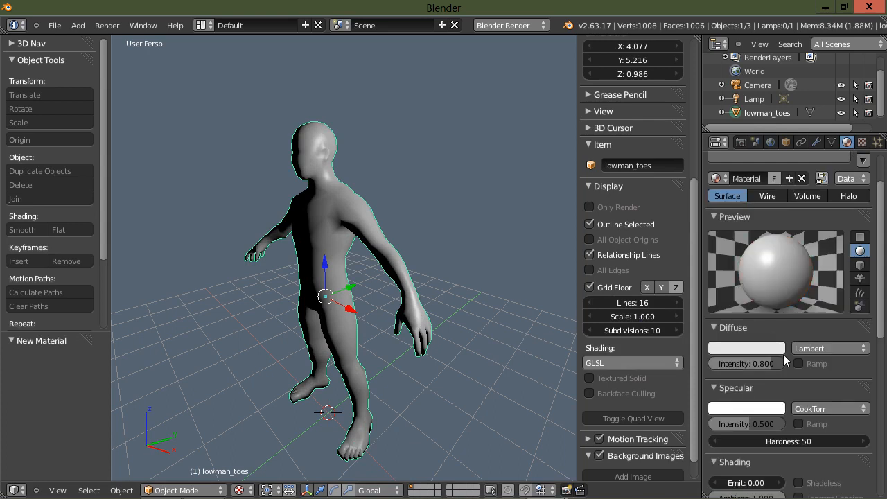
scroll(down, 3)
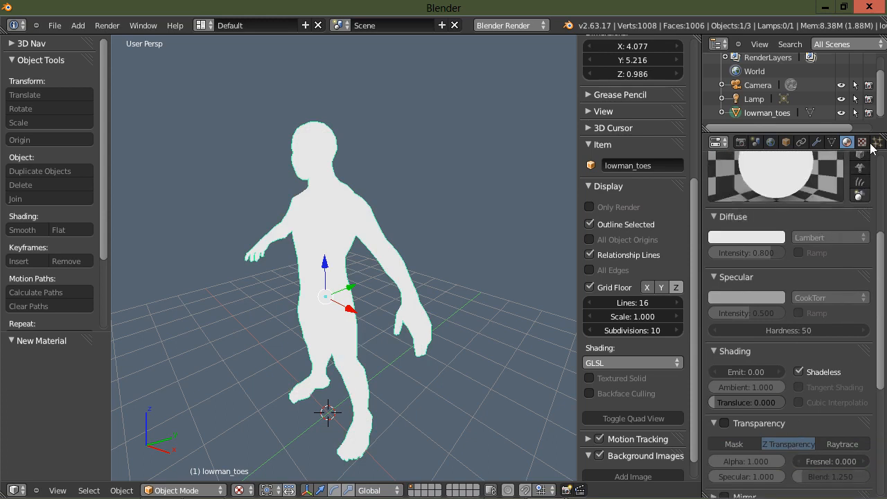
click(861, 141)
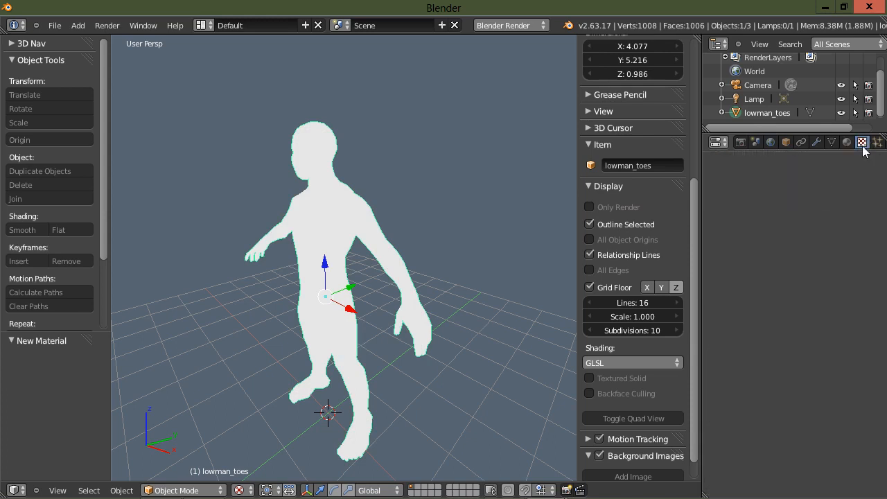
Step: Add an Image or Movie texture to the material and browse for the ZBrush RedWax png
click(862, 141)
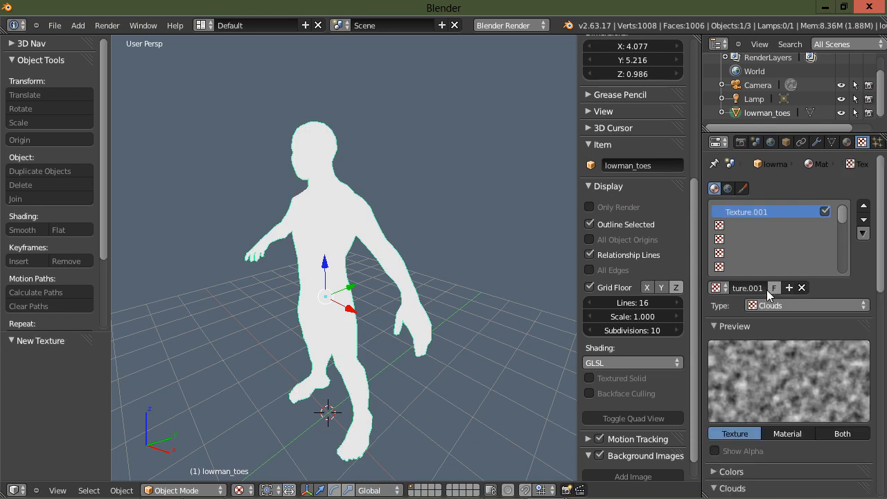
click(803, 305)
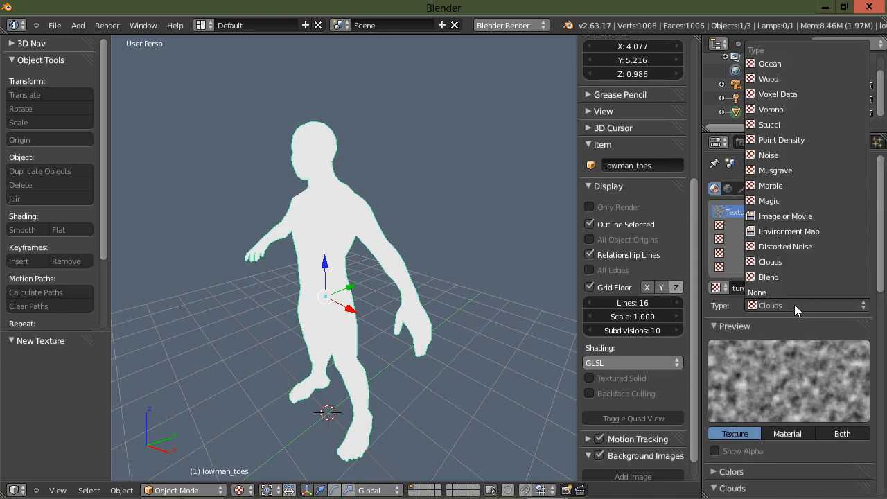
click(784, 216)
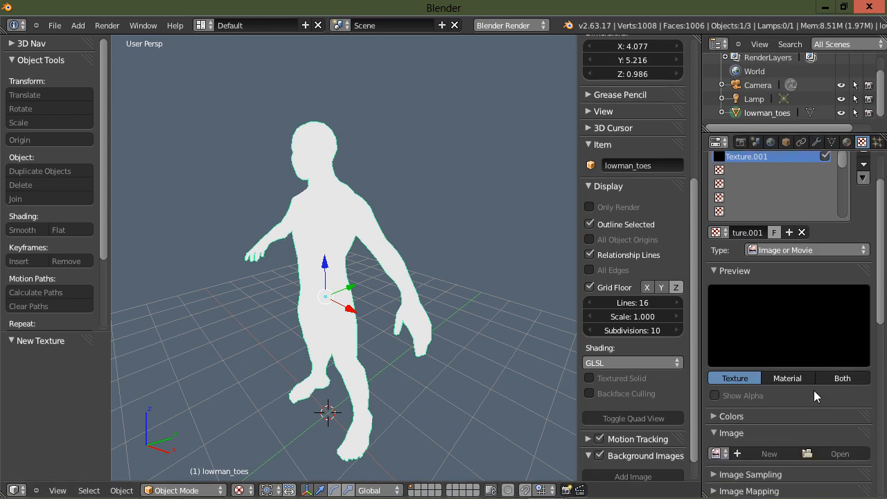
click(840, 453)
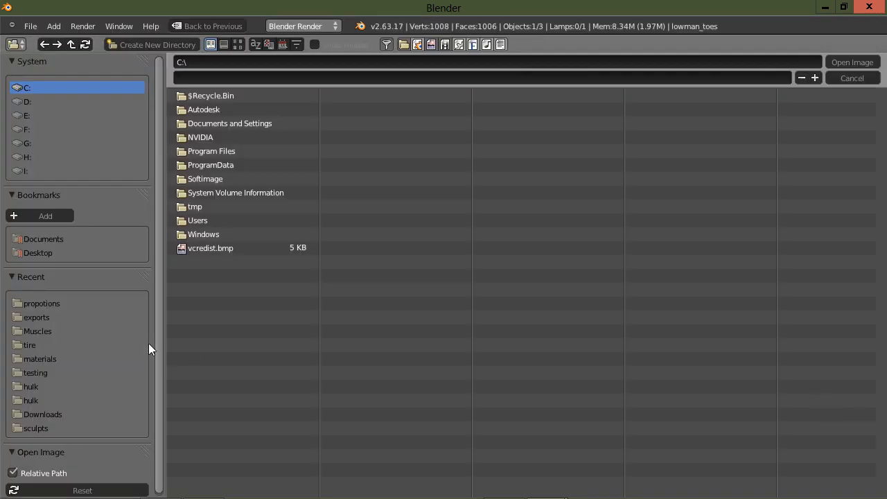
mouse_move(49, 359)
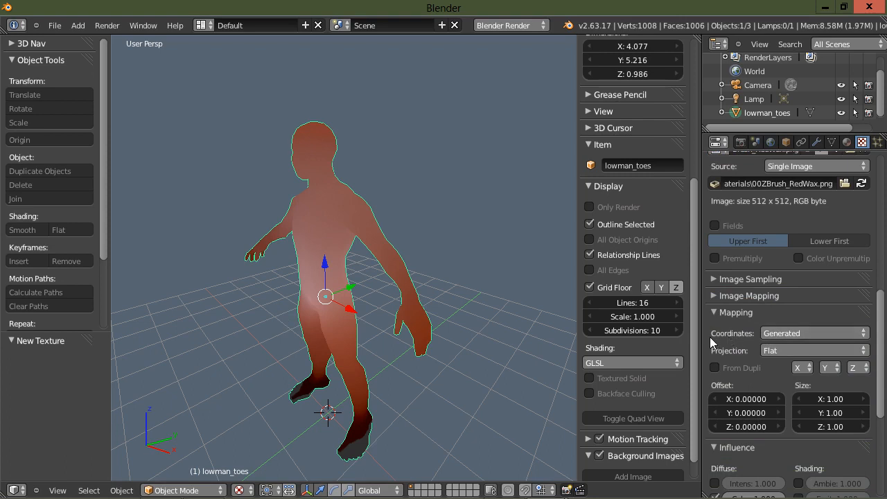
Step: Set the texture's coordinates to Normal and inspect the red wax figure up close
click(815, 332)
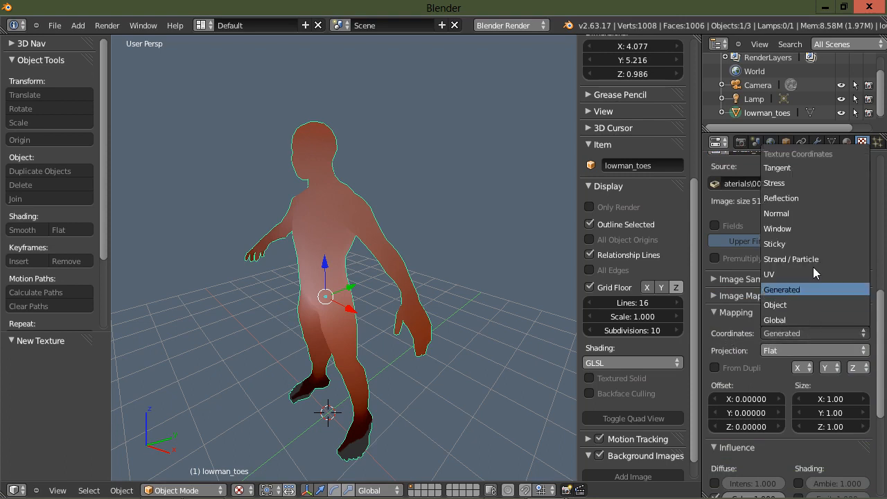
click(776, 213)
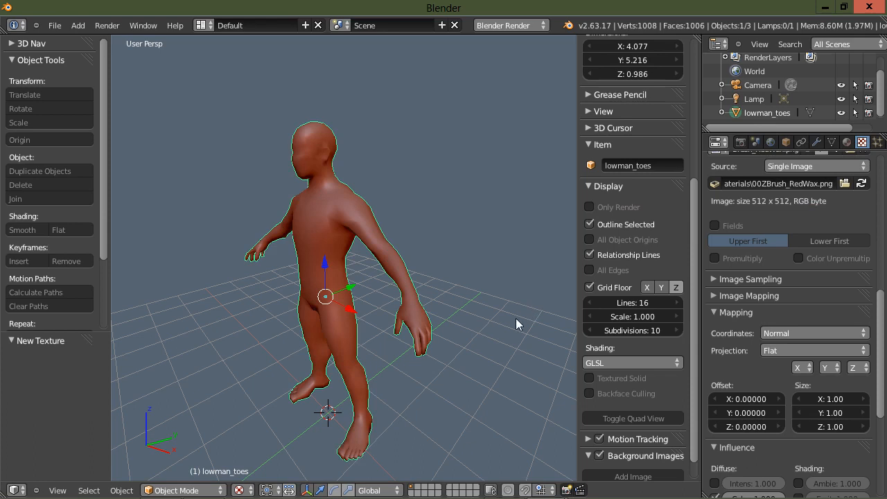
drag(516, 324, 377, 329)
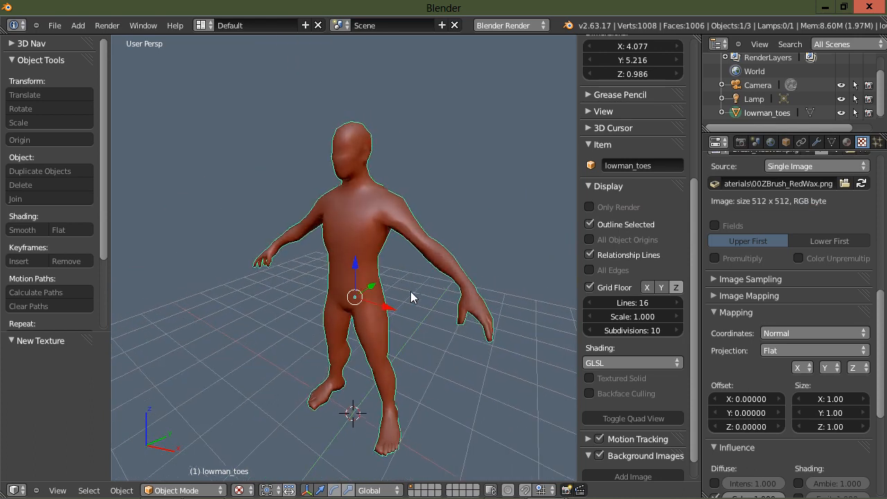
drag(413, 298, 424, 295)
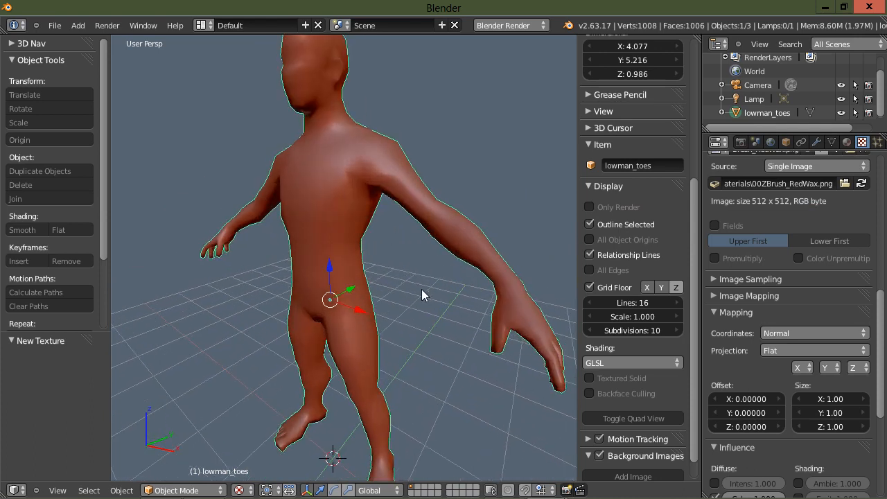